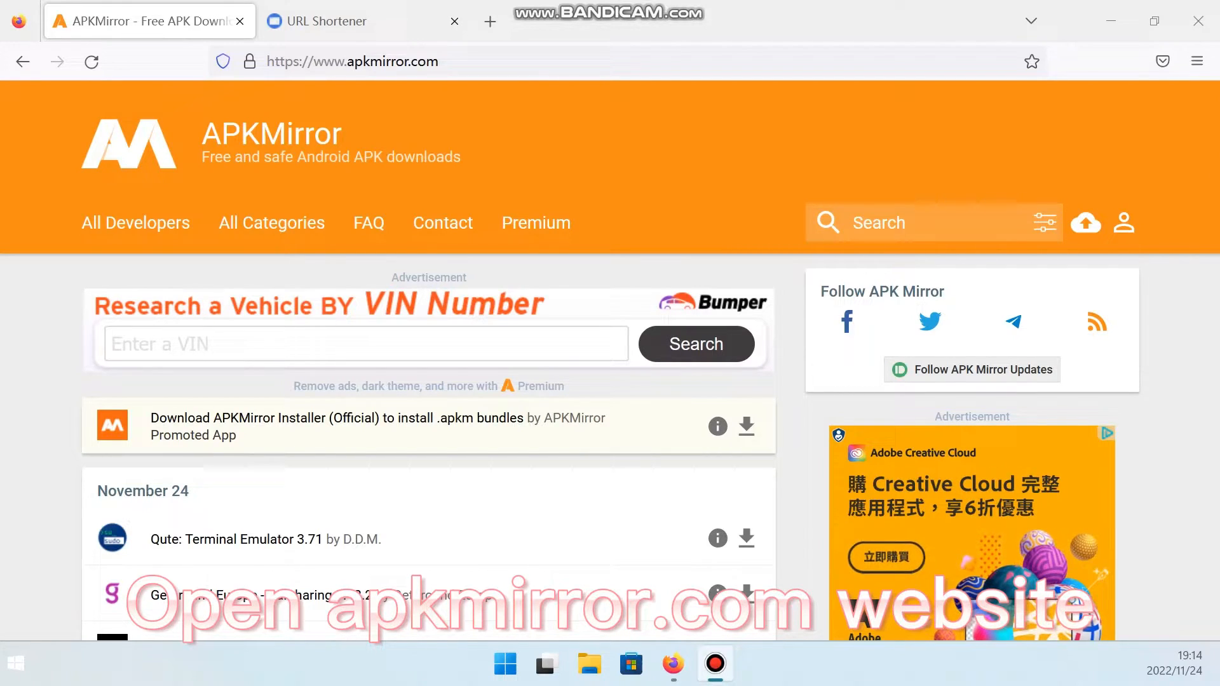
Step: Search 'remote desktop' and reach the Download APK section for Microsoft Remote Desktop 10.0.15.1207
type("remote desktop")
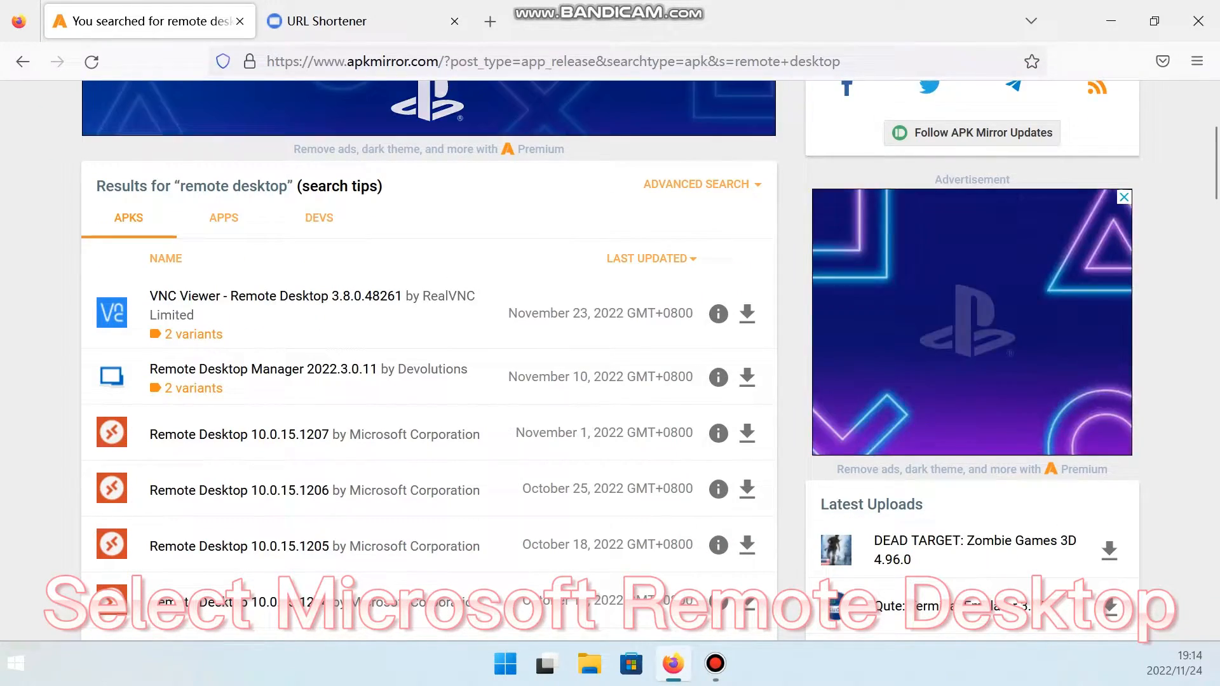
left_click(239, 434)
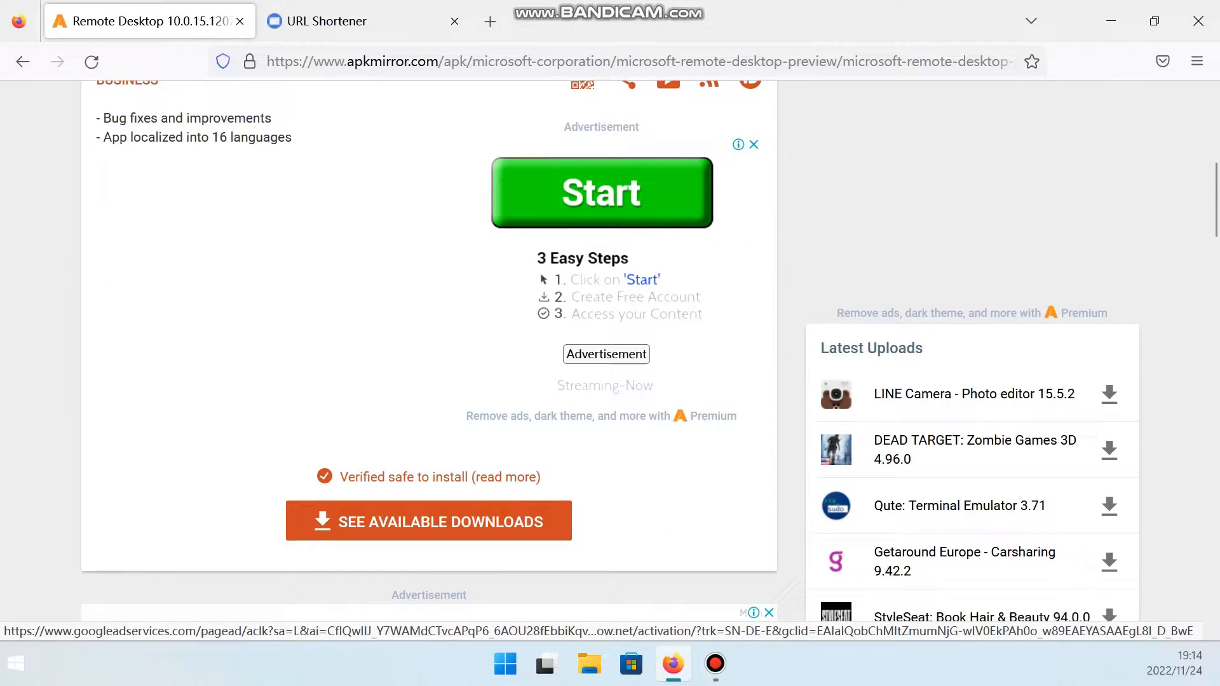
scroll("down", 3)
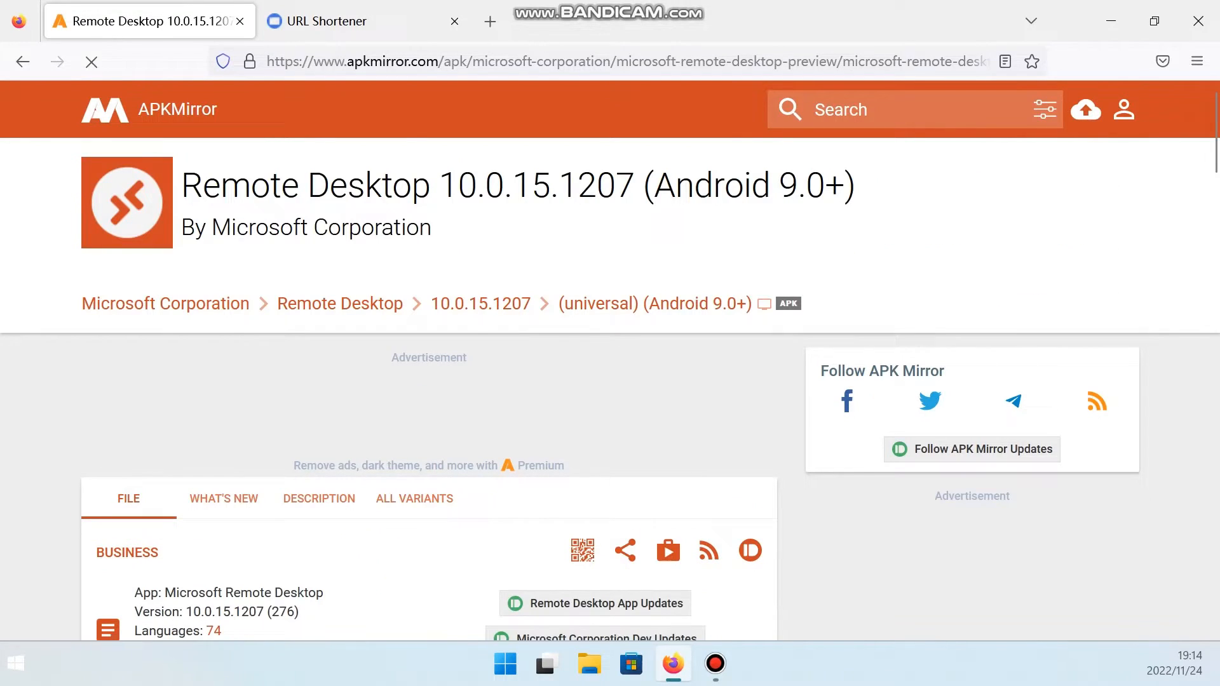
scroll("down", 3)
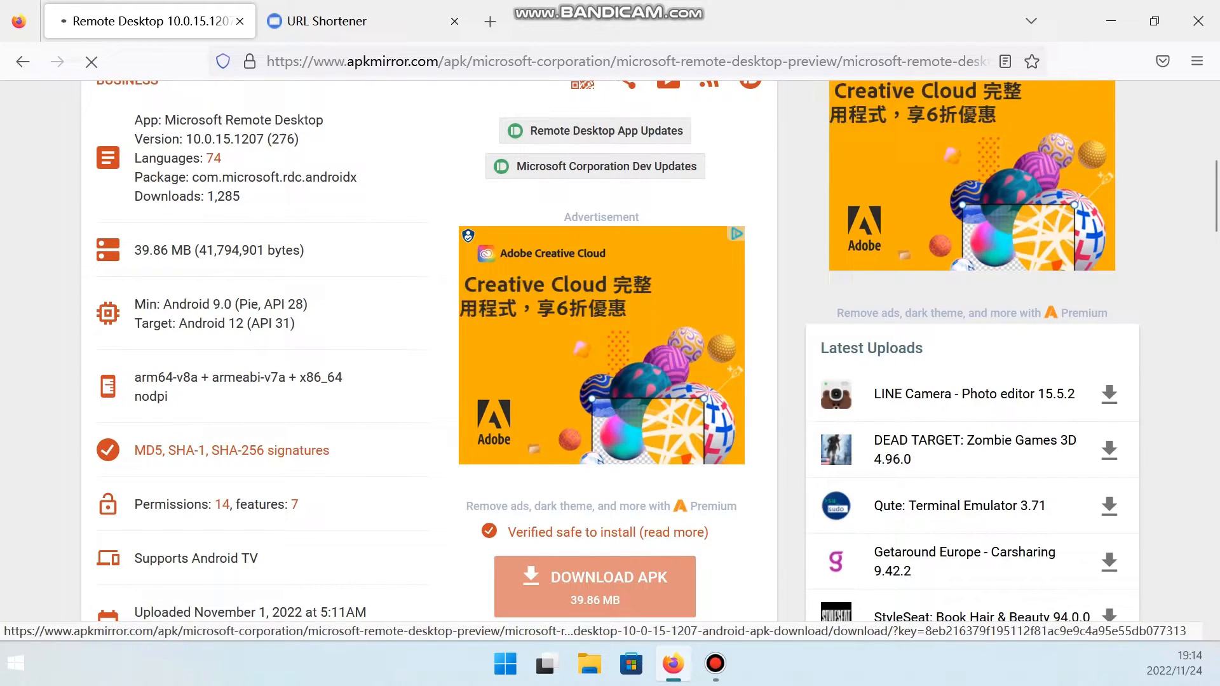
Step: Start and cancel the APK download, then copy the 'here' fallback link address
left_click(593, 577)
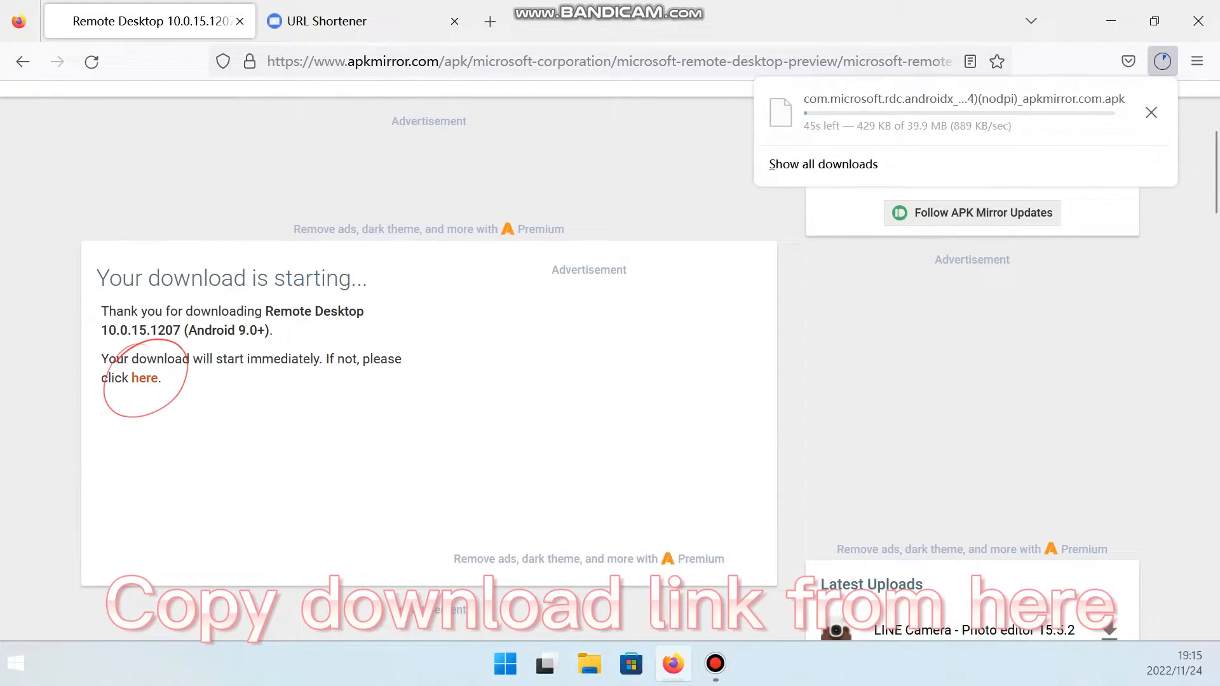
left_click(1151, 112)
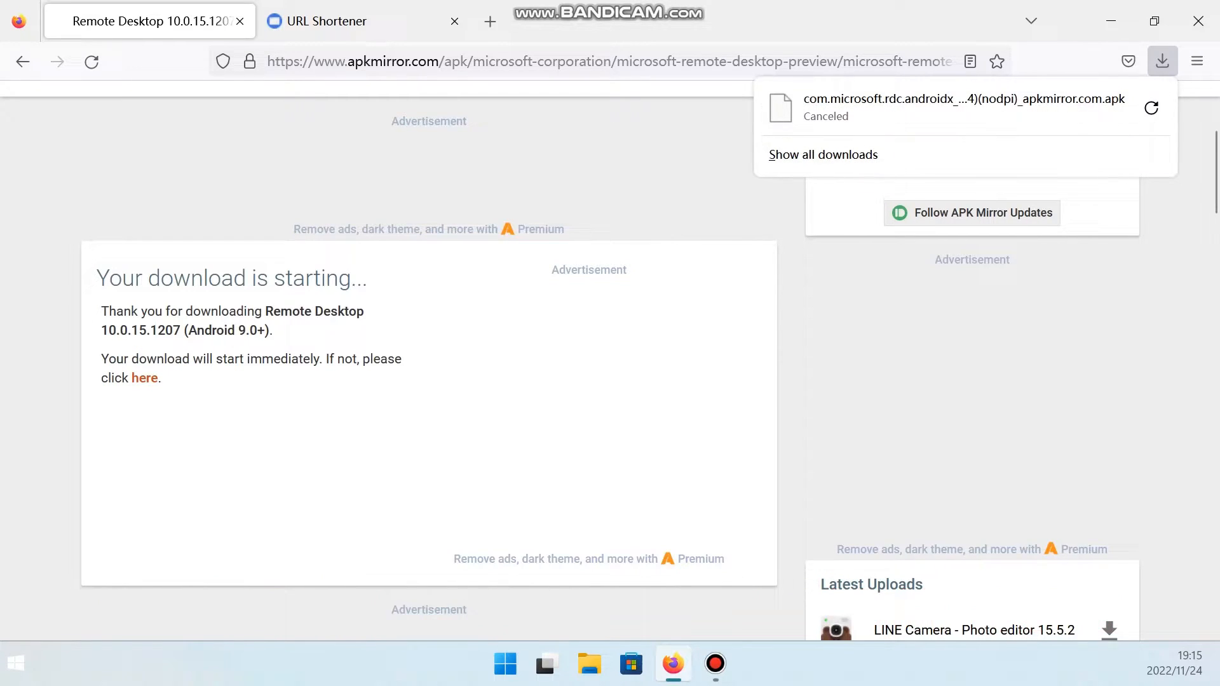
right_click(144, 378)
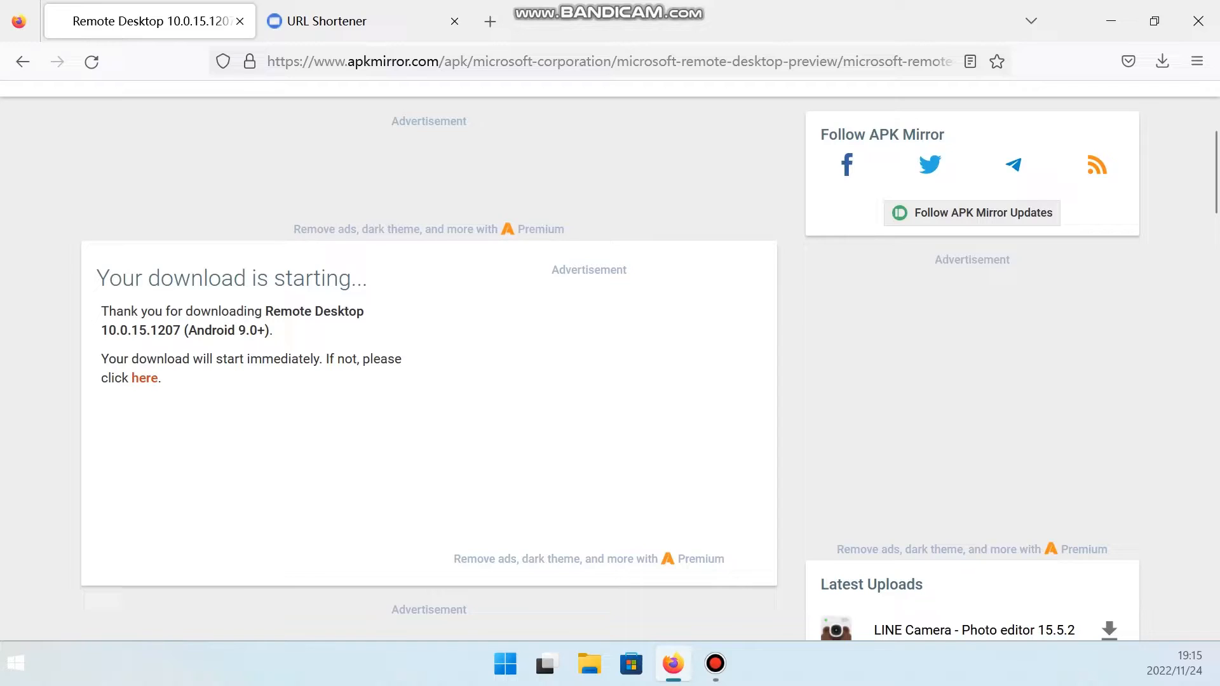
left_click(326, 22)
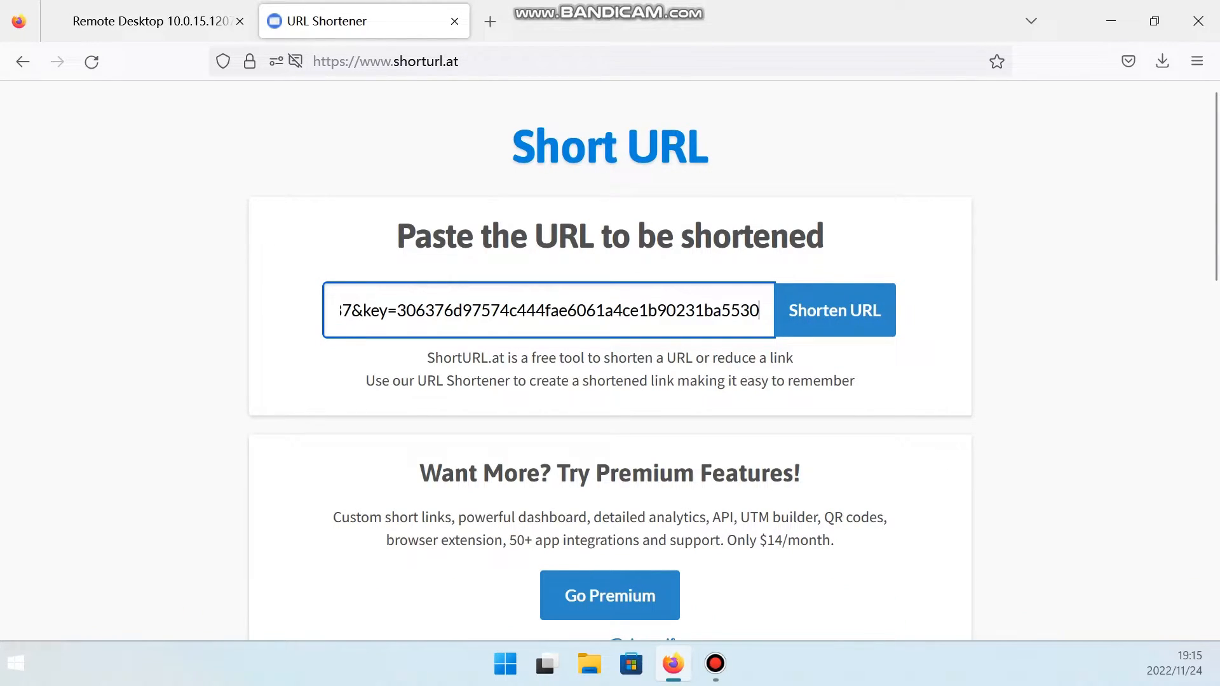
Step: Shorten the pasted APKMirror download link with Shorten URL
left_click(833, 310)
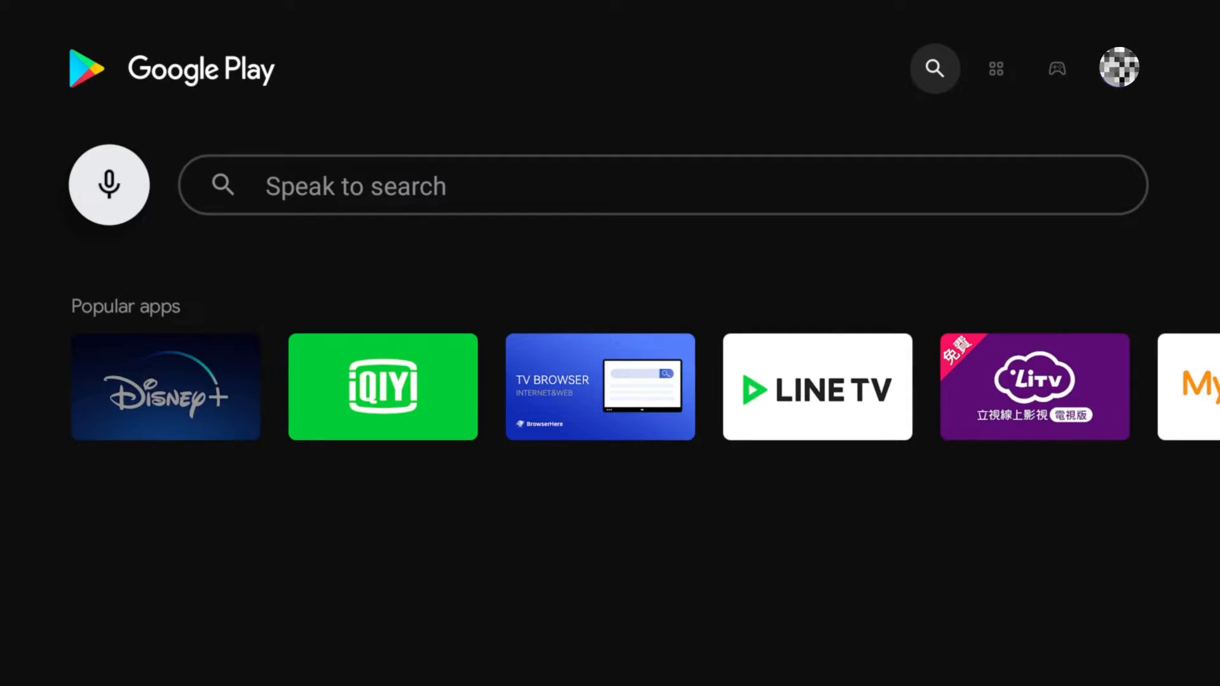
Step: Search 'sideload buddy' in the Play Store and install Sideload Buddy for TV
type("sideload")
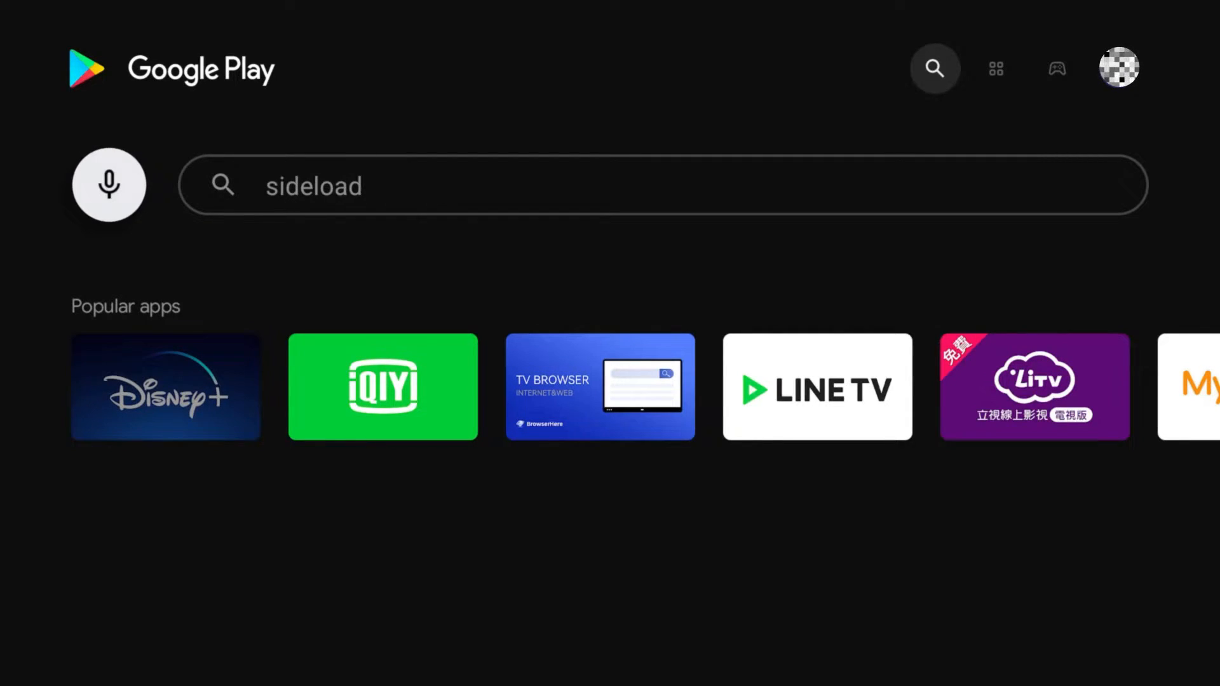
type("buddy")
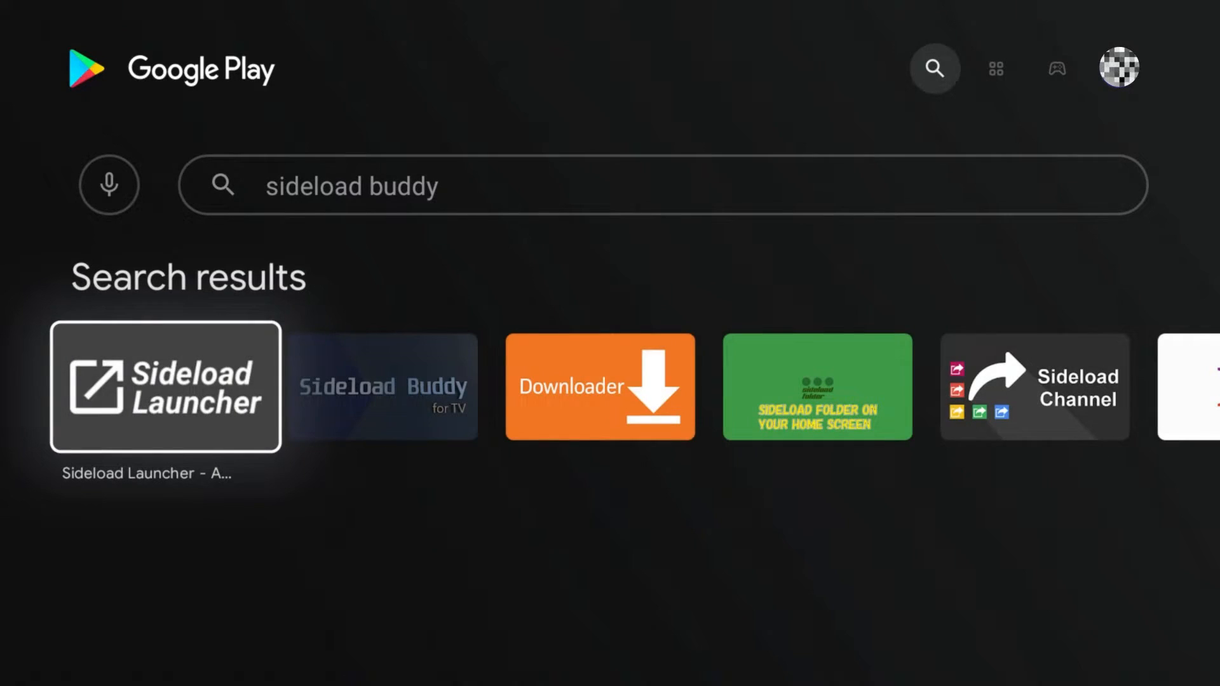
left_click(382, 387)
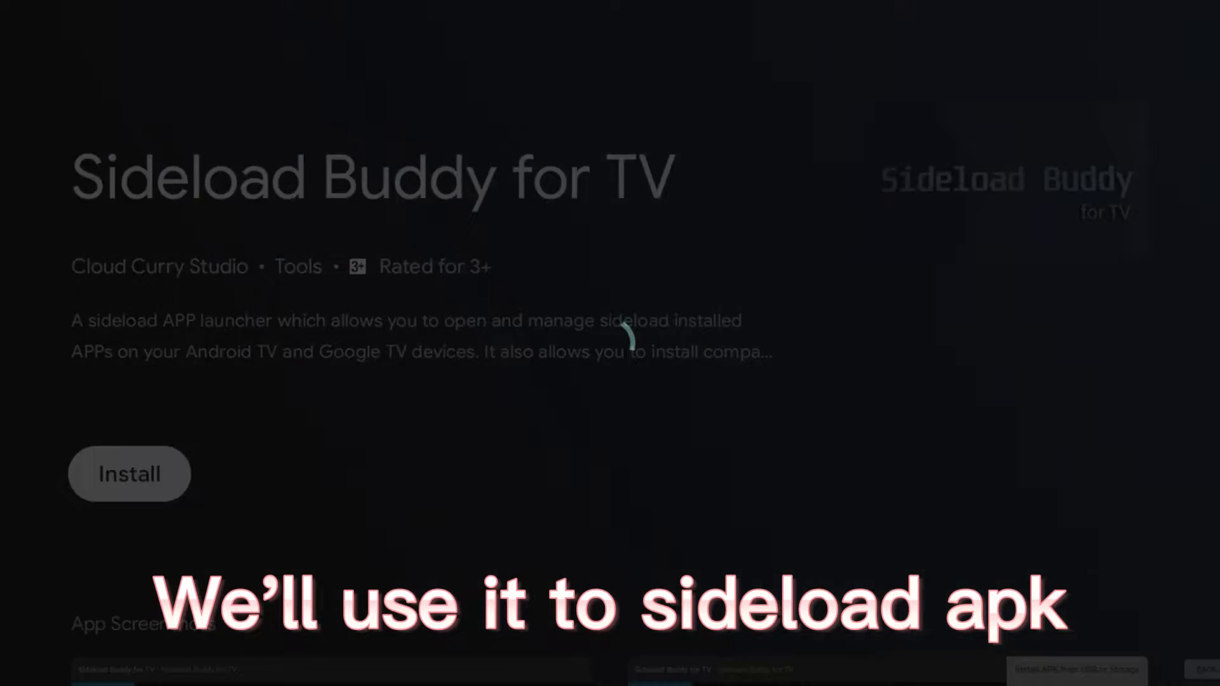
left_click(130, 474)
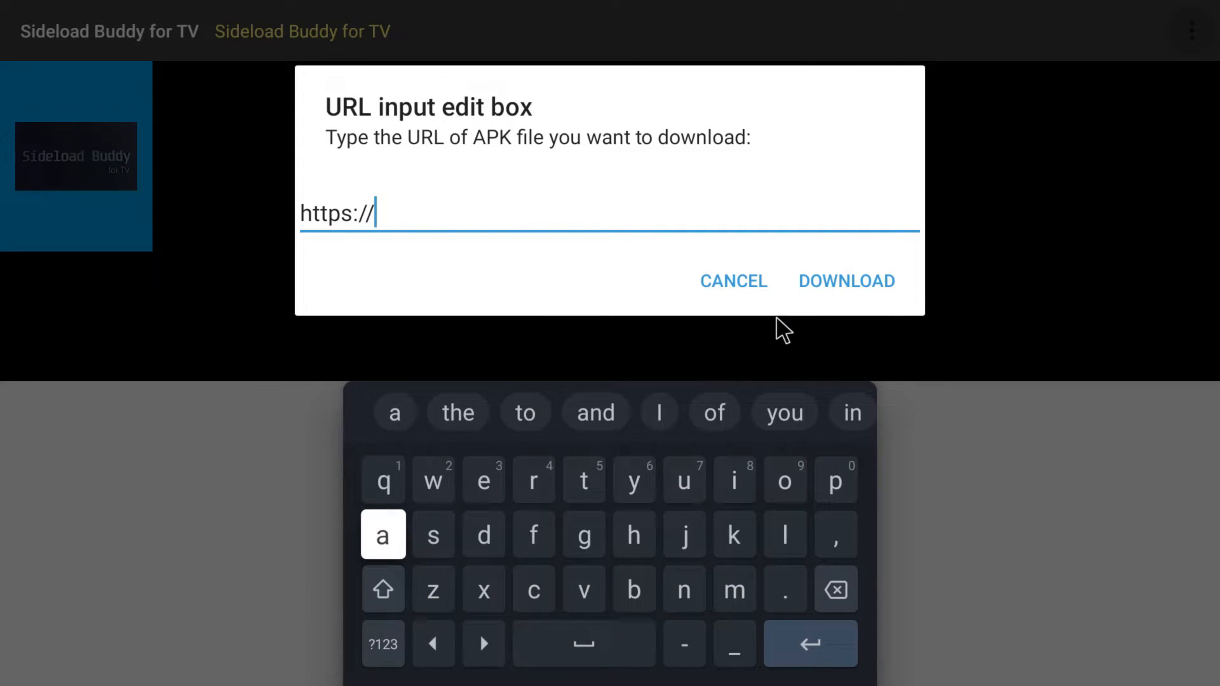
Step: Enter shorturl.at/mBGV5 as the APK URL and start the download
type("shorturl.at/mBGV5")
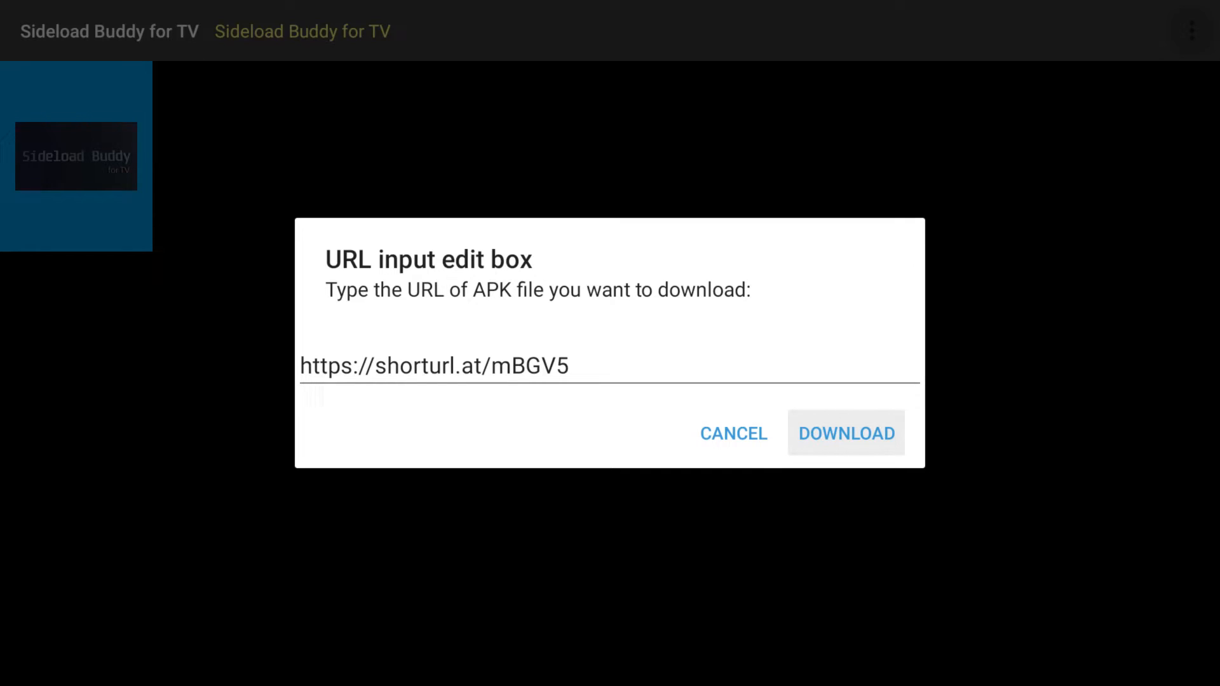
left_click(845, 433)
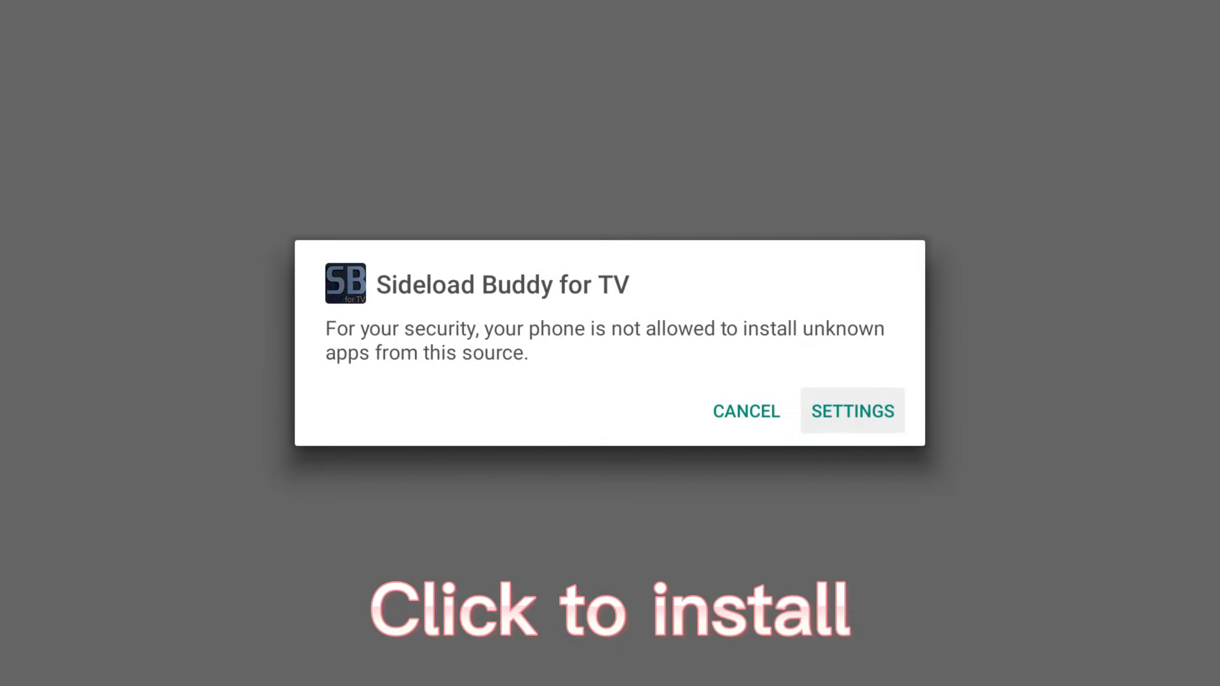
Step: Switch on Install unknown apps for Sideload Buddy for TV in Android TV Settings
left_click(851, 411)
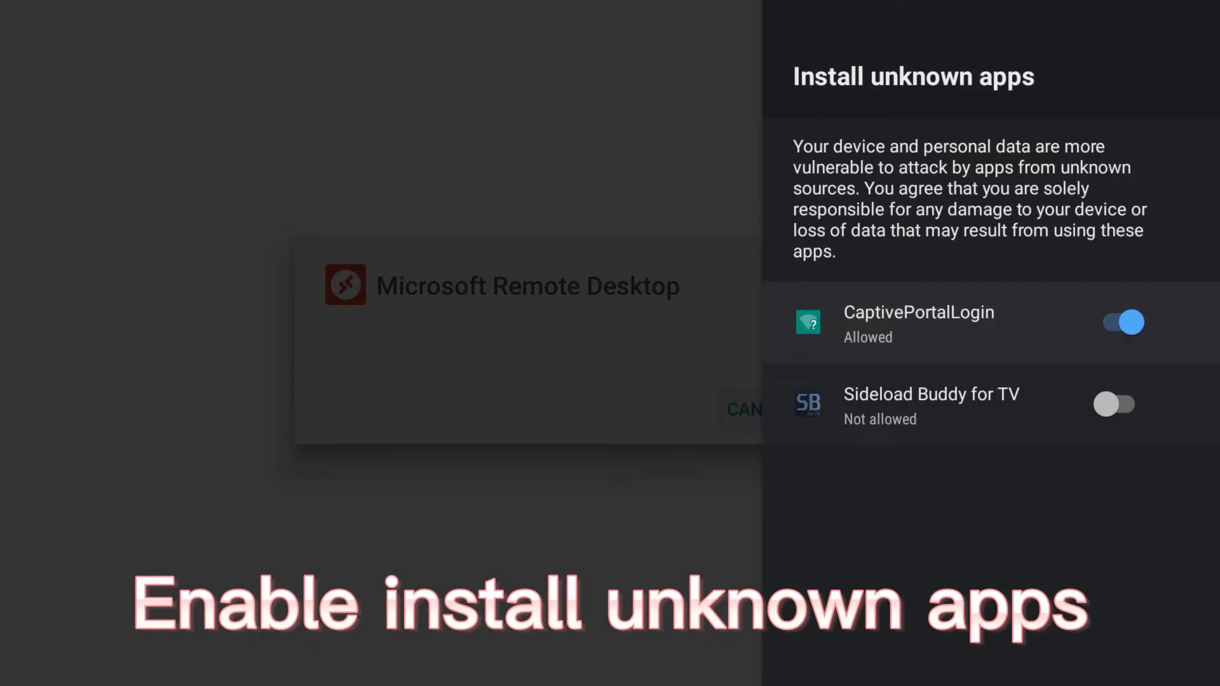
left_click(1114, 404)
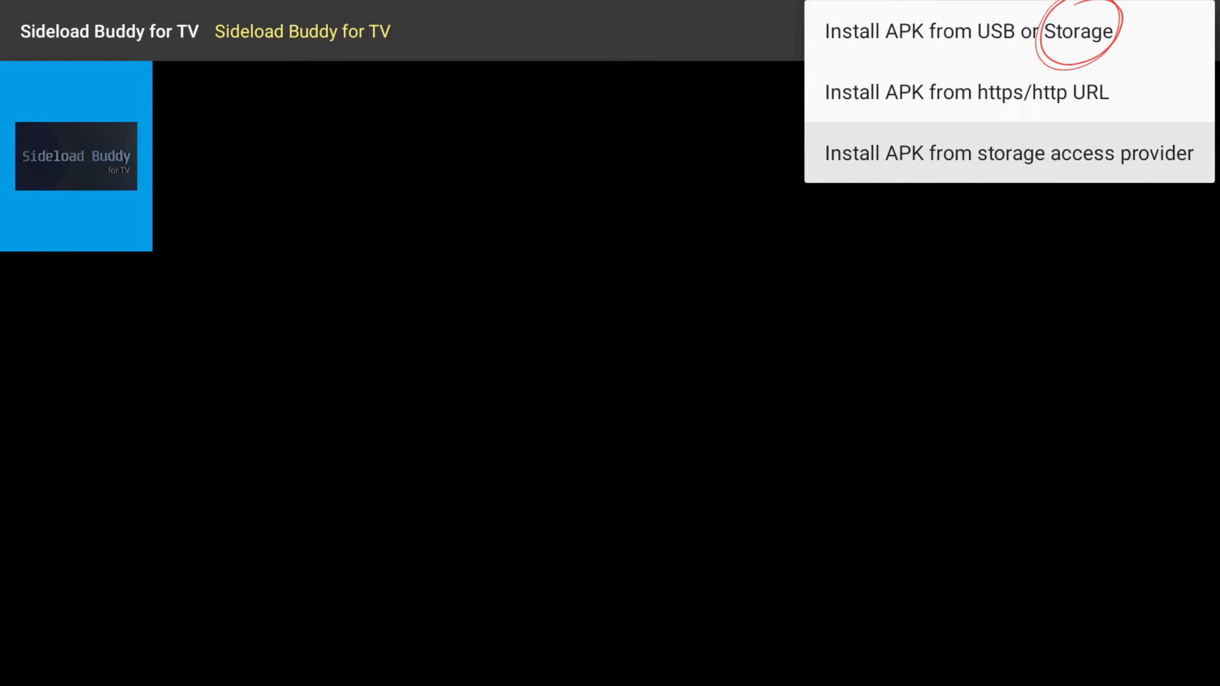
mouse_move(969, 31)
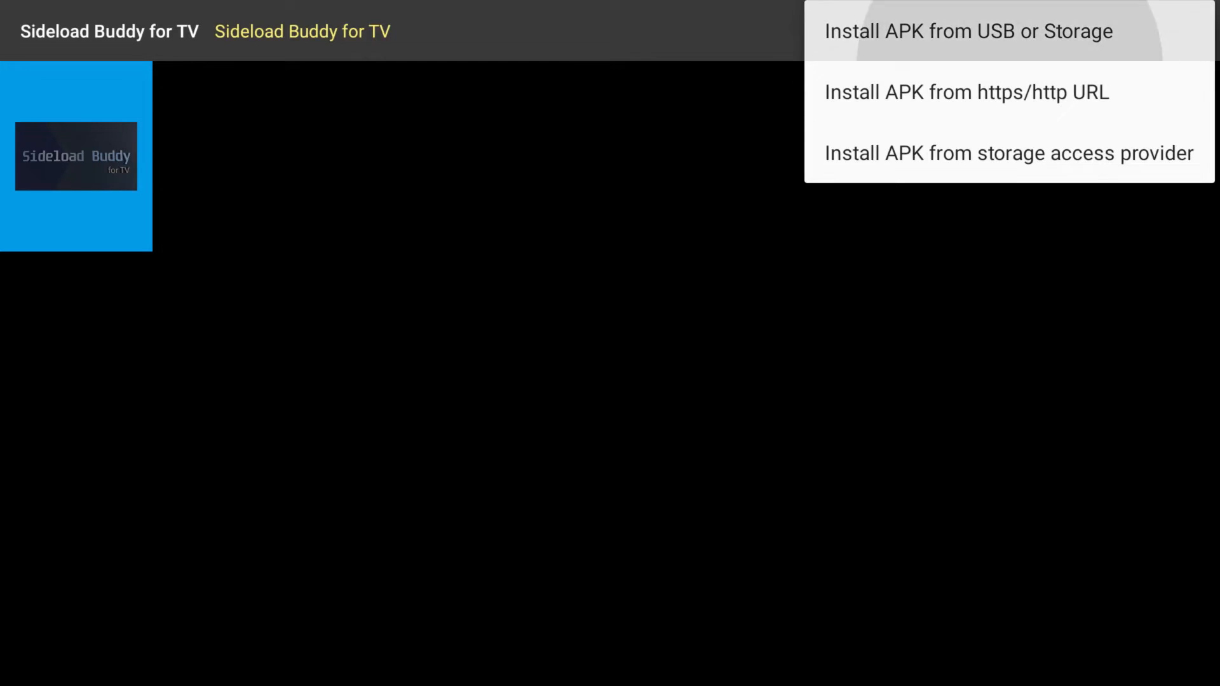
Step: Install the Remote Desktop APK from the Download folder via storage install, then leave the folder
left_click(968, 30)
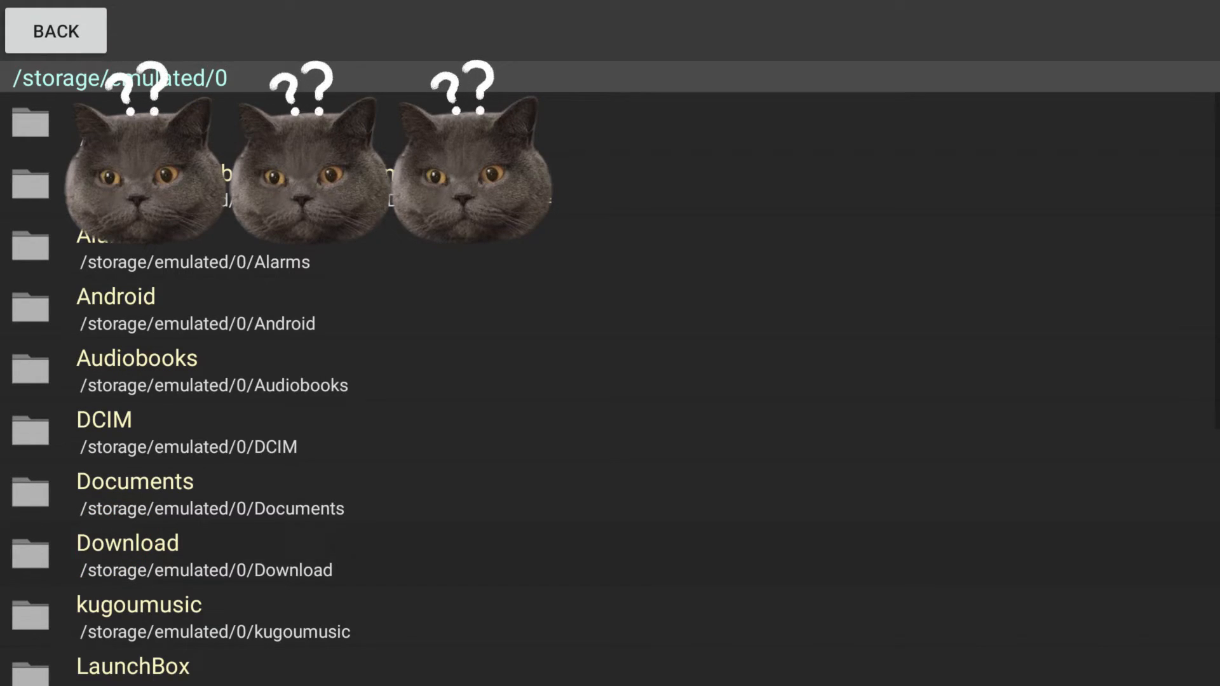
left_click(127, 542)
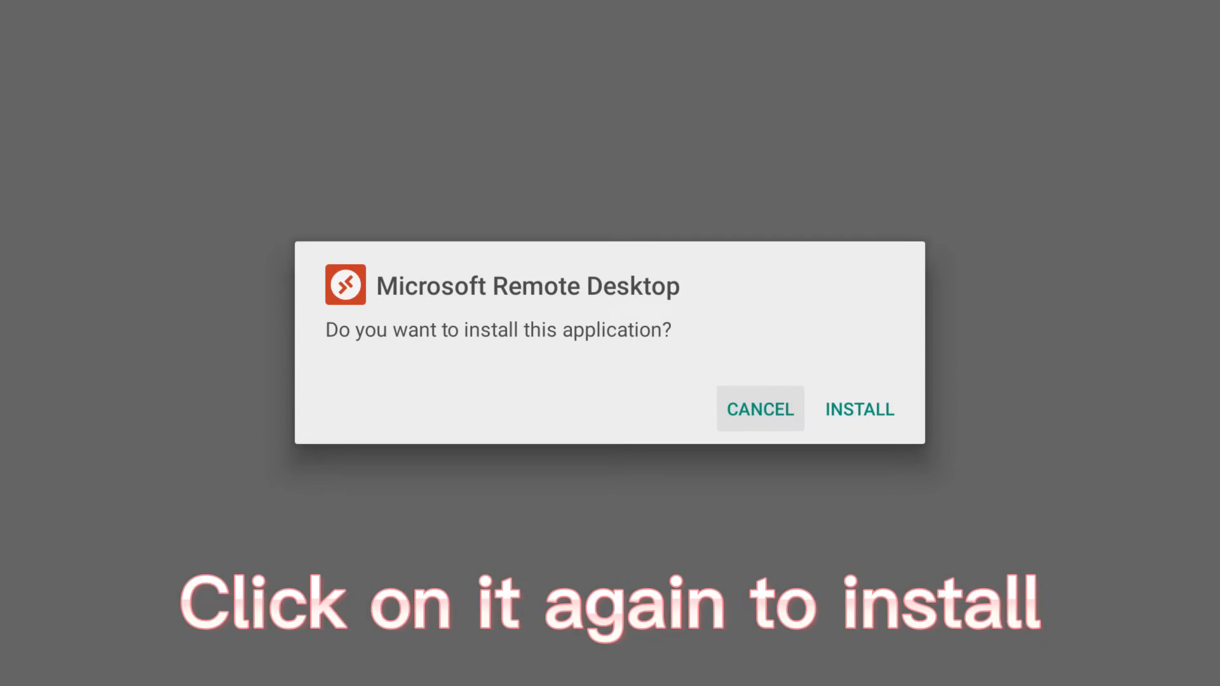
left_click(859, 409)
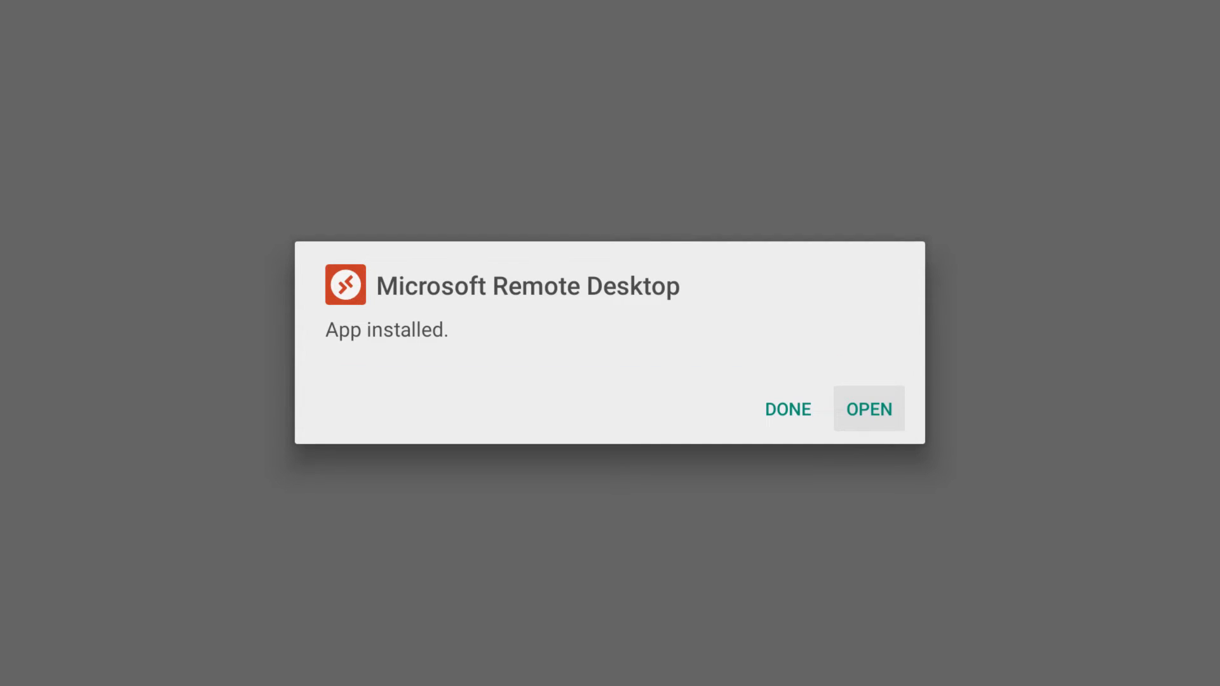
left_click(786, 408)
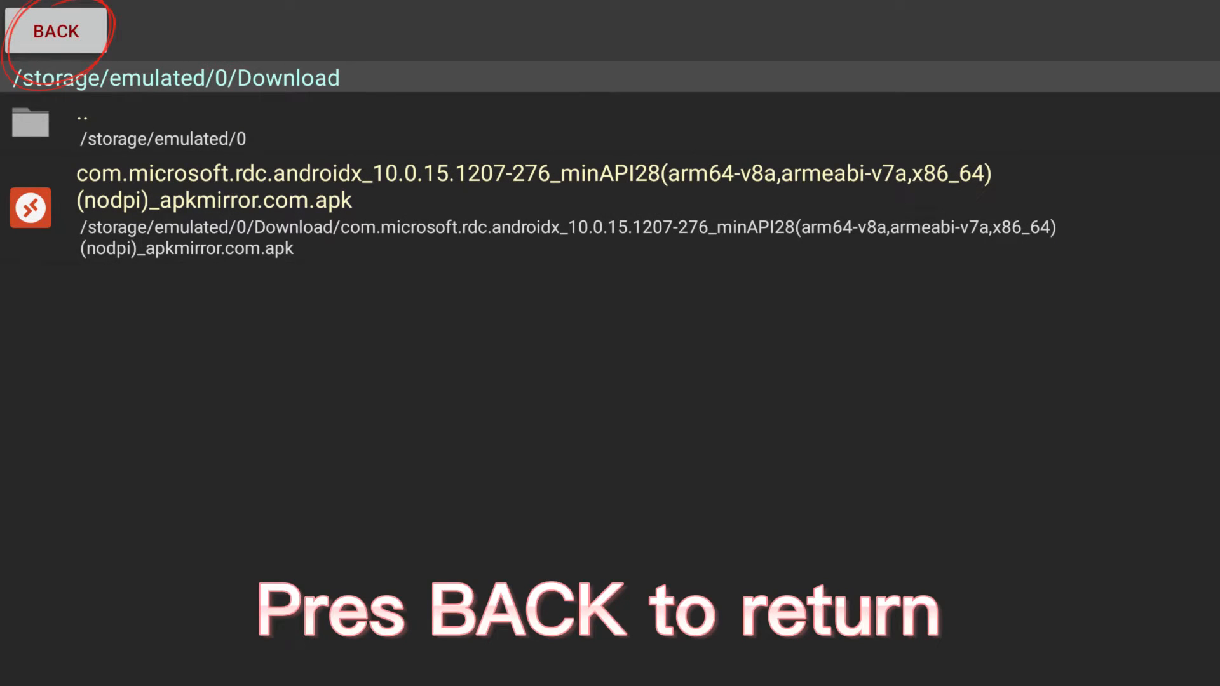
left_click(56, 31)
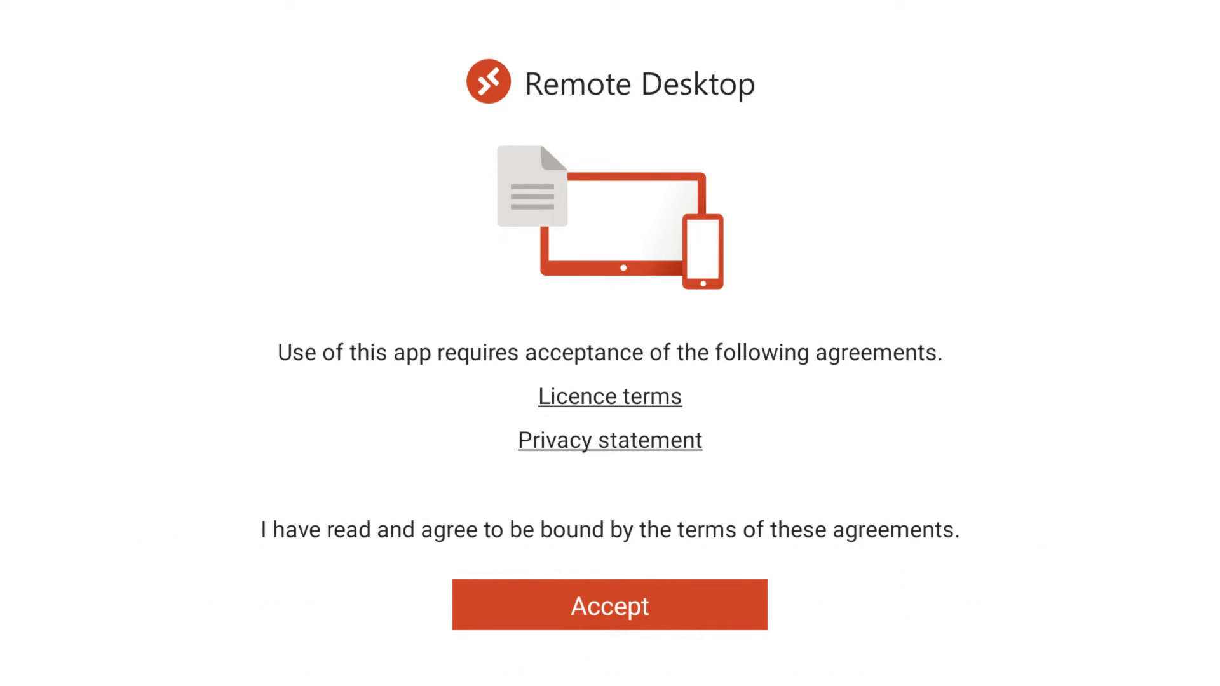
Step: Accept the licence agreements and choose Add Manually in PC Detection
left_click(608, 605)
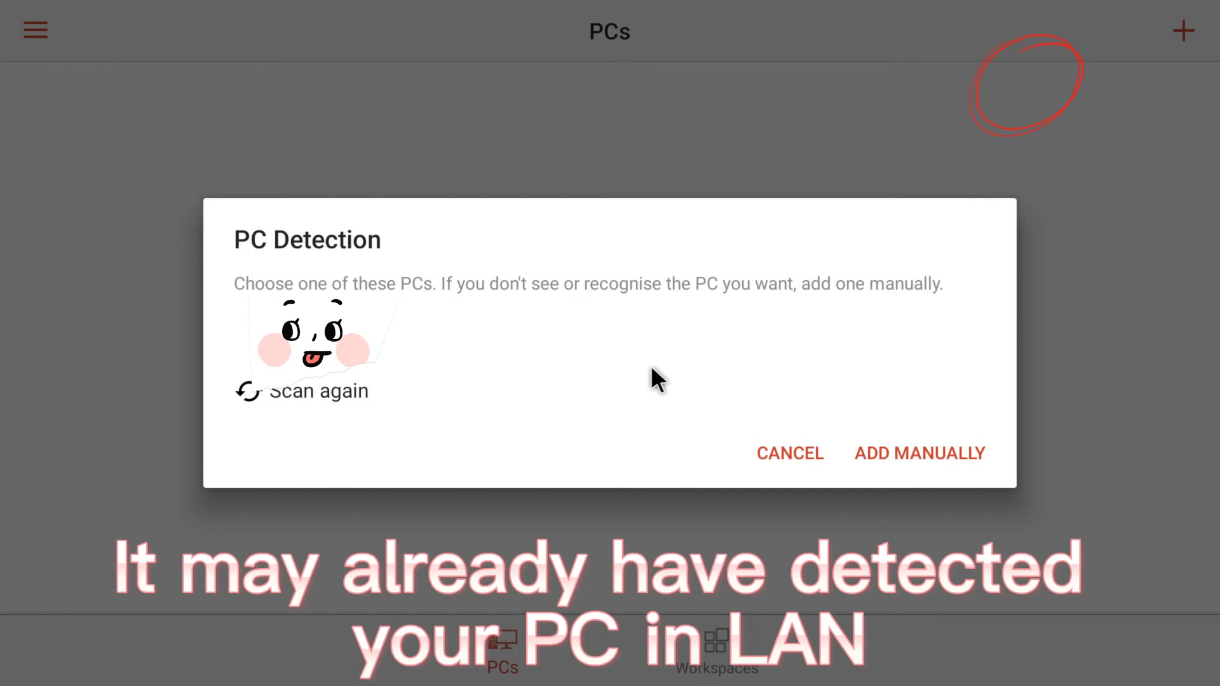
left_click(919, 453)
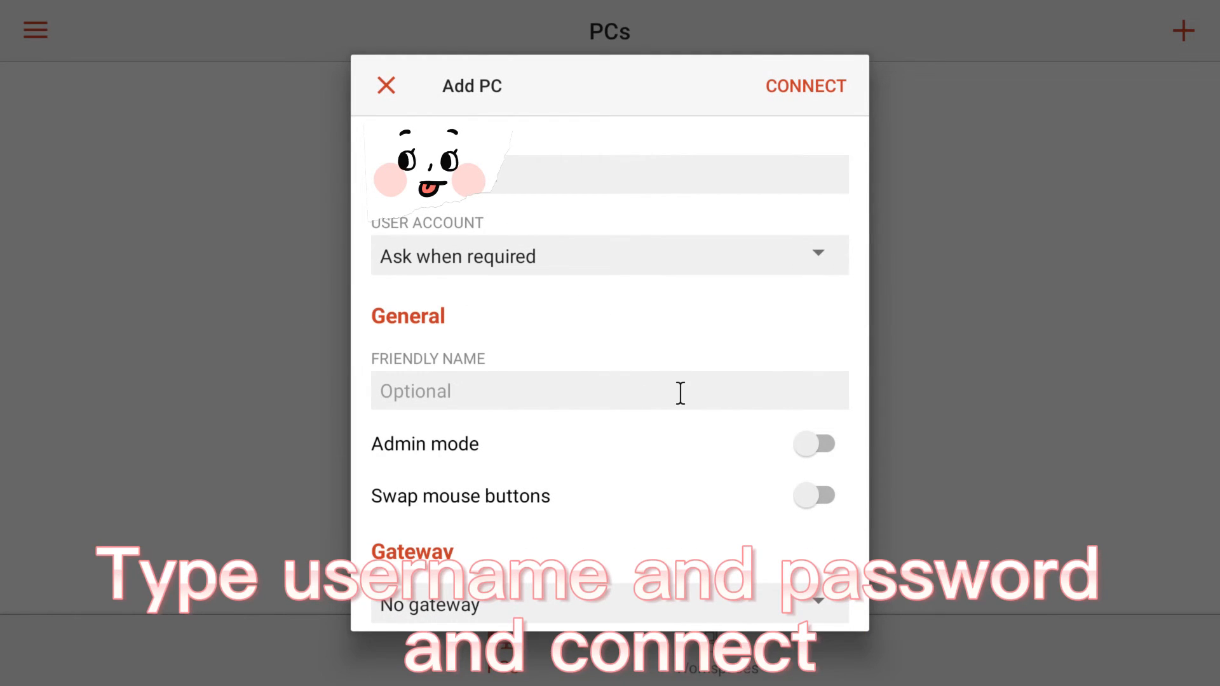
Step: Review the Add PC form settings and connect to the newly added PC
scroll("down", 3)
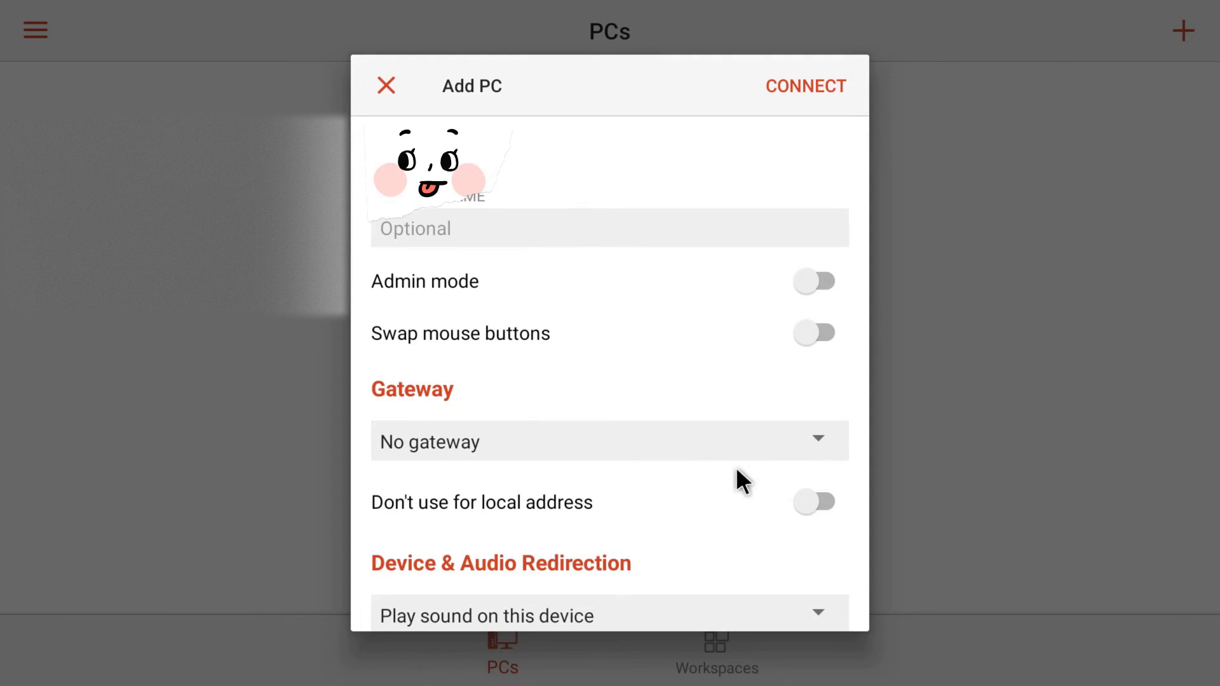
scroll("down", 3)
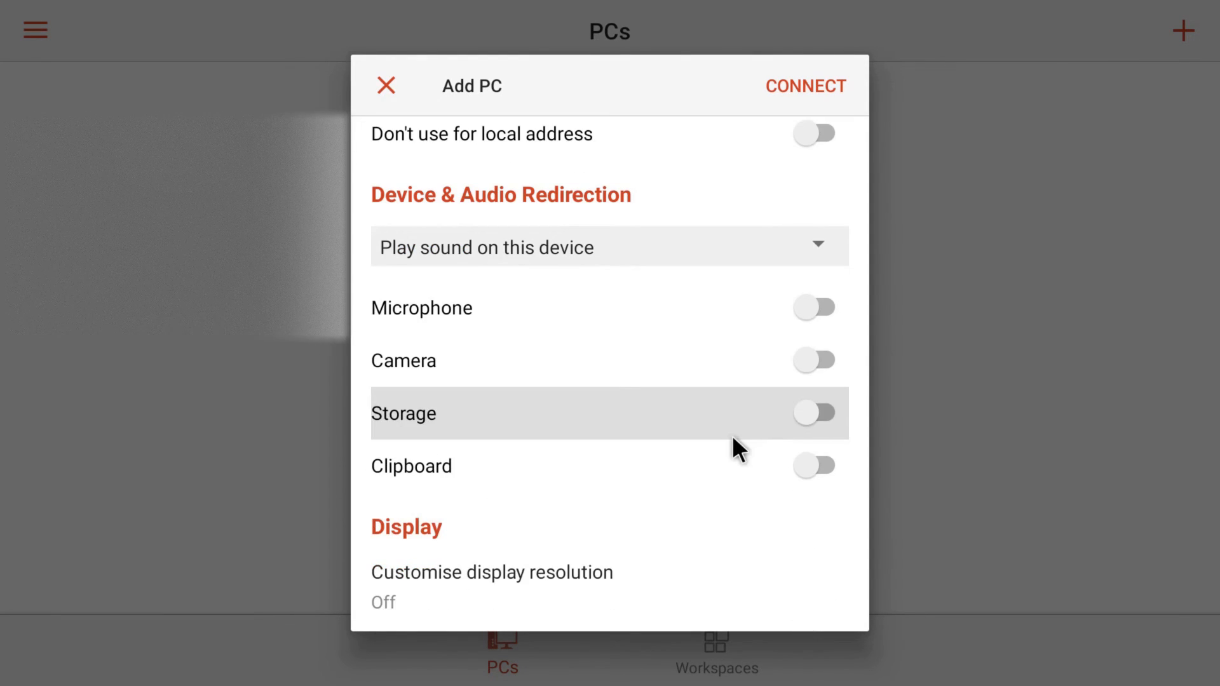
mouse_move(634, 528)
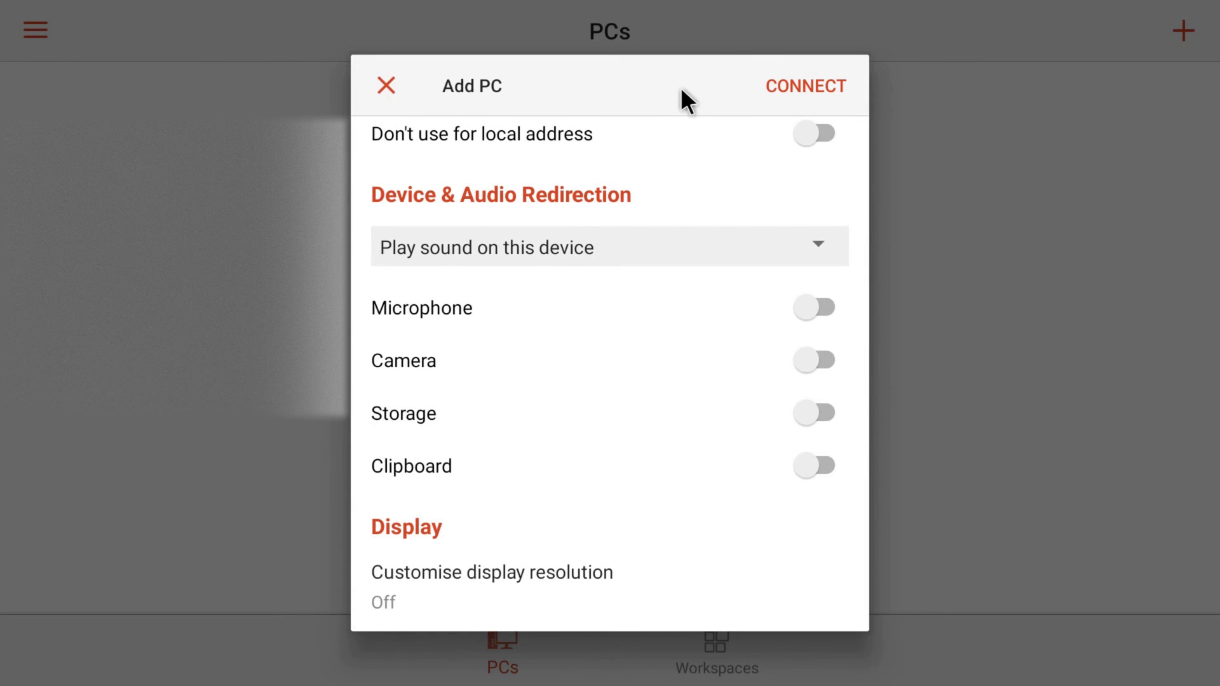
left_click(805, 85)
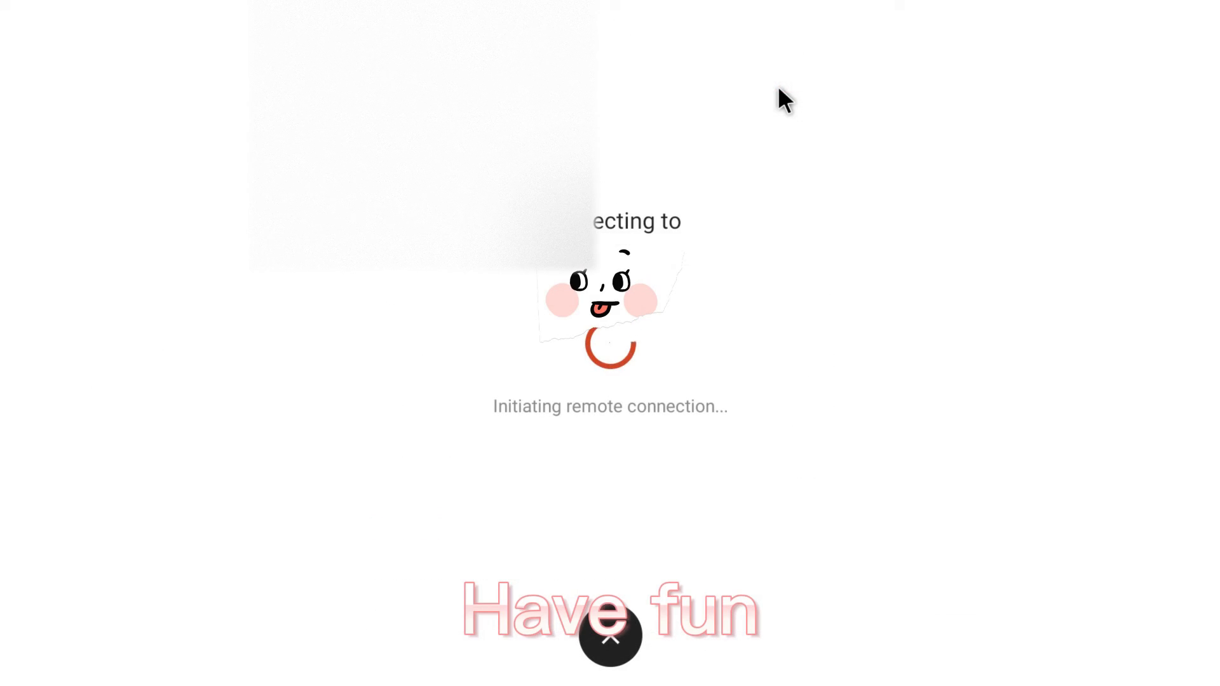